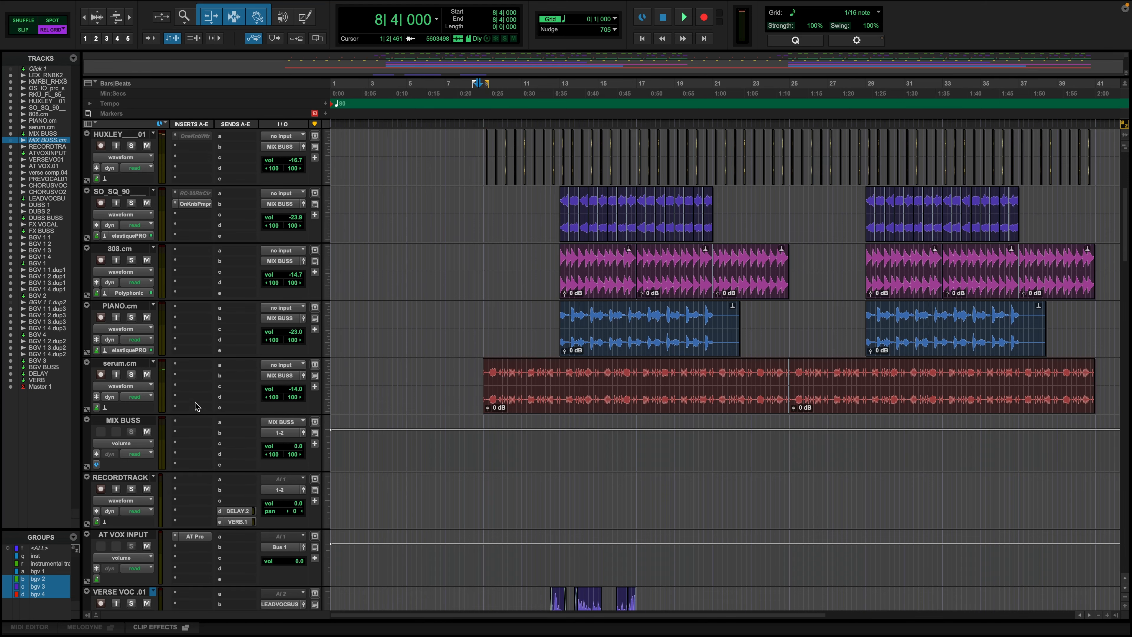
Step: Confirm the aux track's new name BEAT BUSS
click(682, 16)
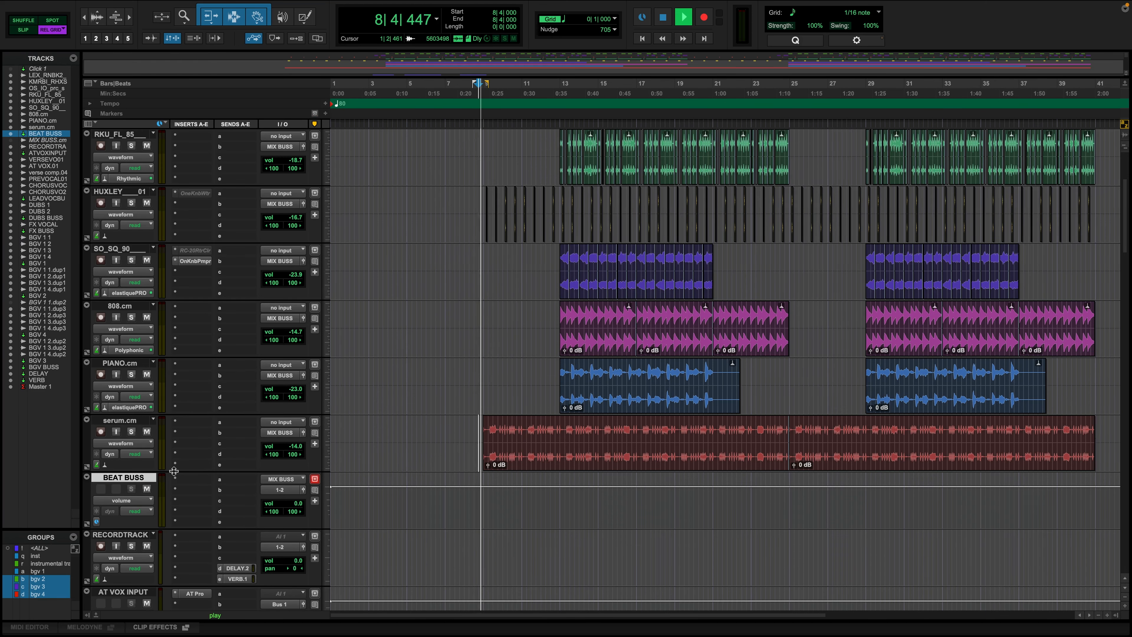